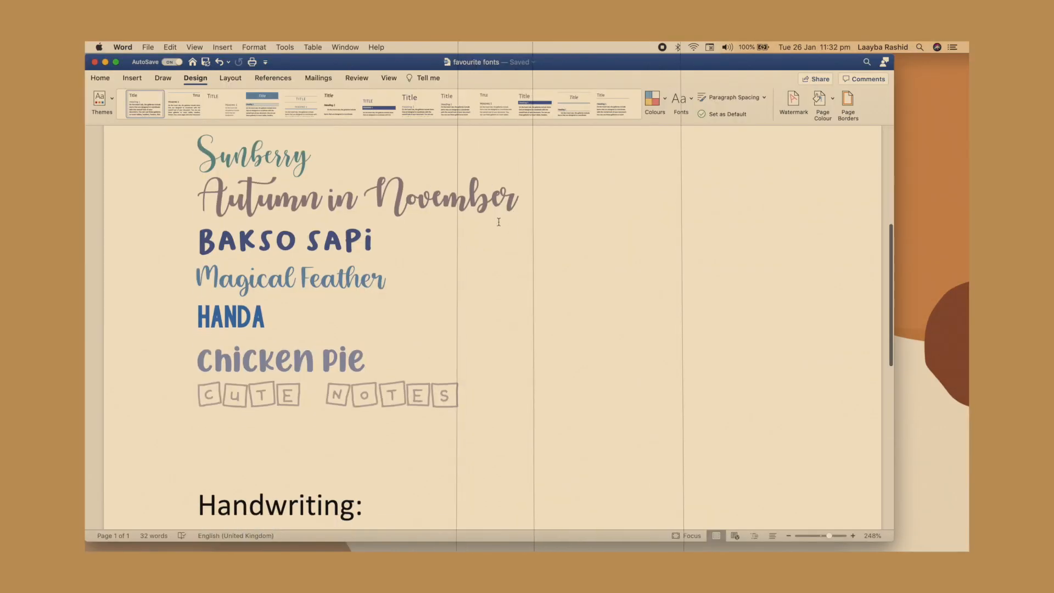
# - Scroll through the favourite decorative fonts document, then switch away from Word
pyautogui.scroll(-3)
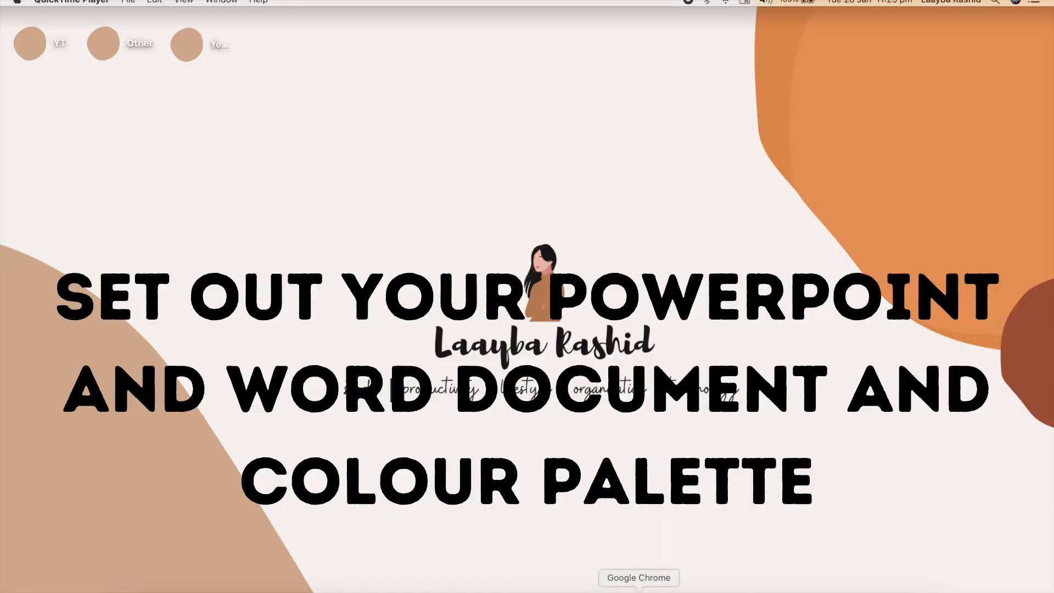
pyautogui.rightClick(638, 578)
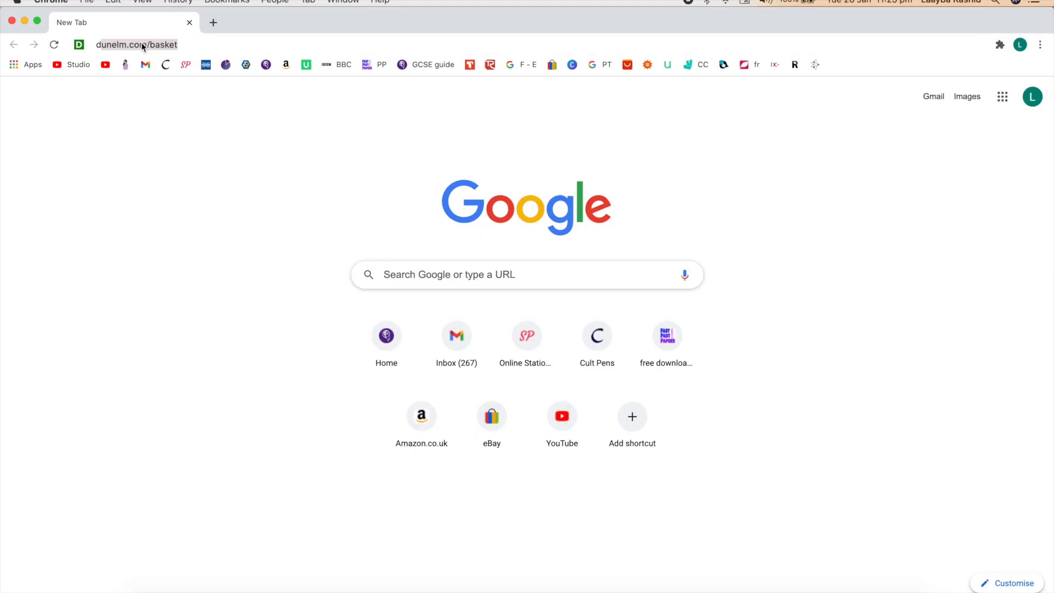
# - Enter dafont.com in a new Chrome tab's address bar
pyautogui.write('dafont.com')
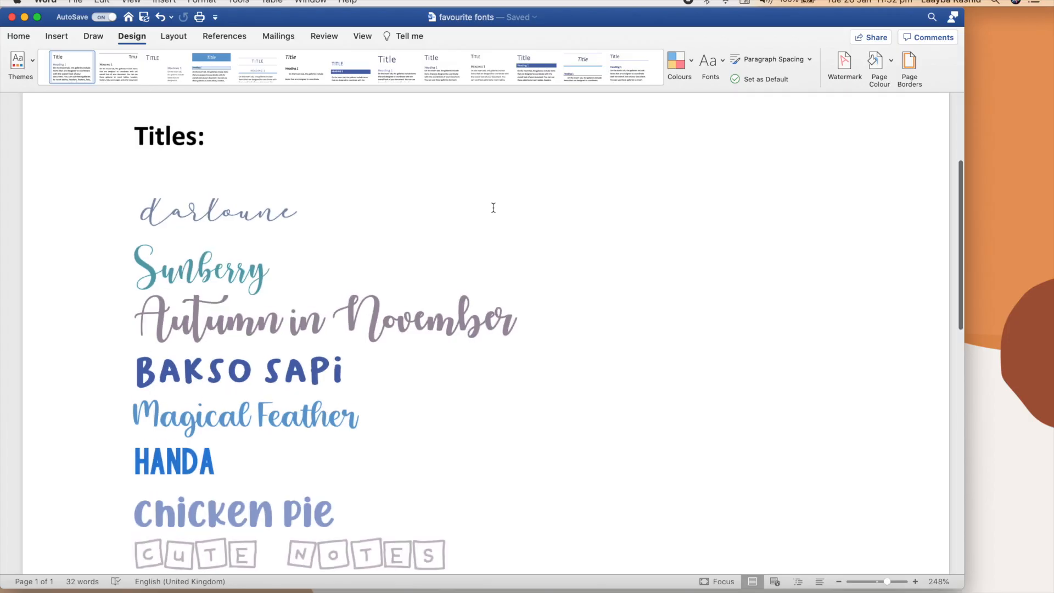
pyautogui.scroll(-3)
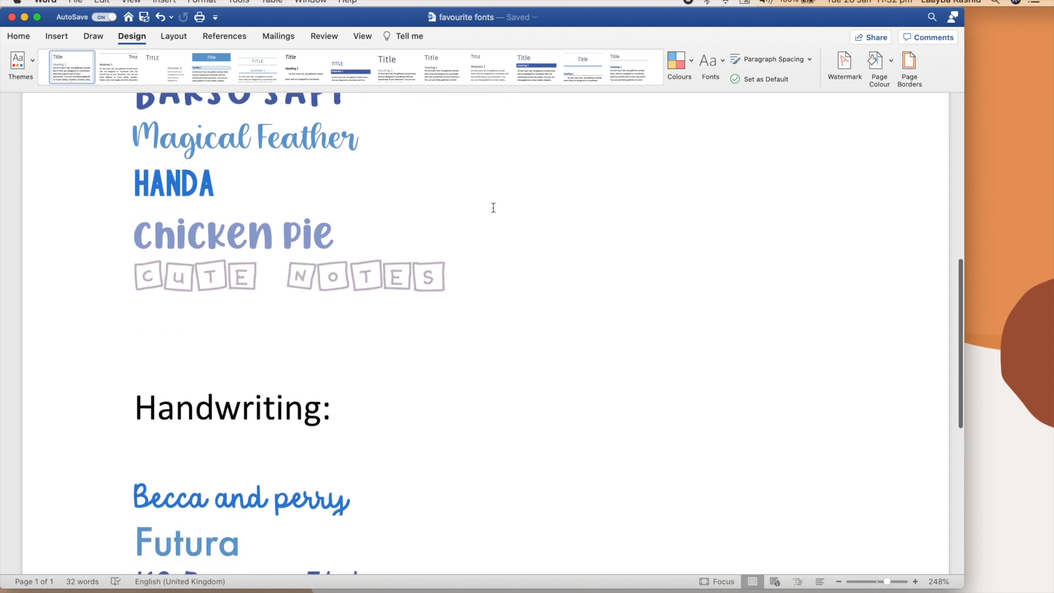
pyautogui.scroll(-3)
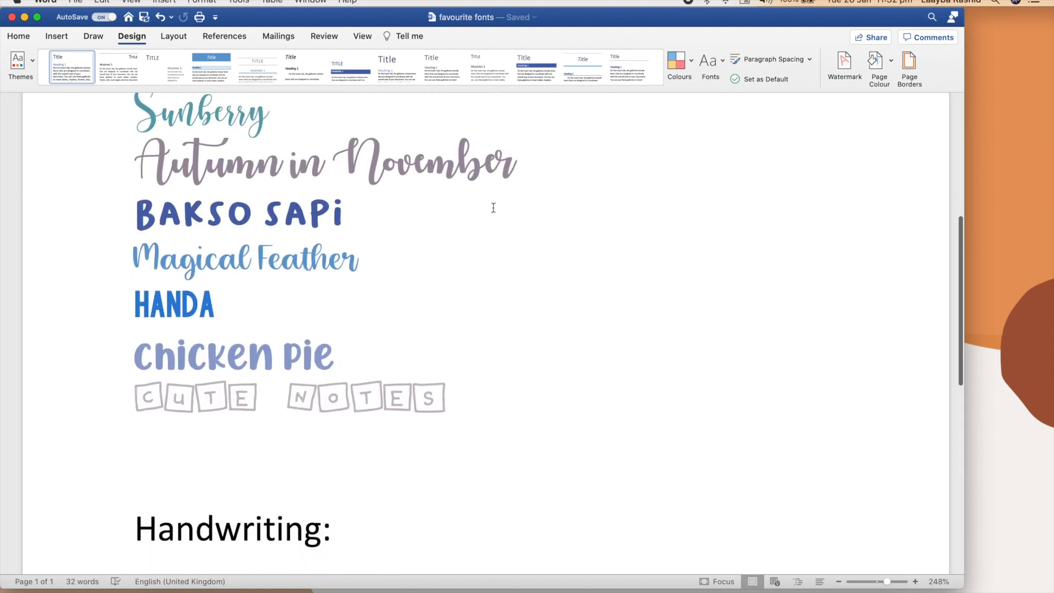
pyautogui.scroll(-3)
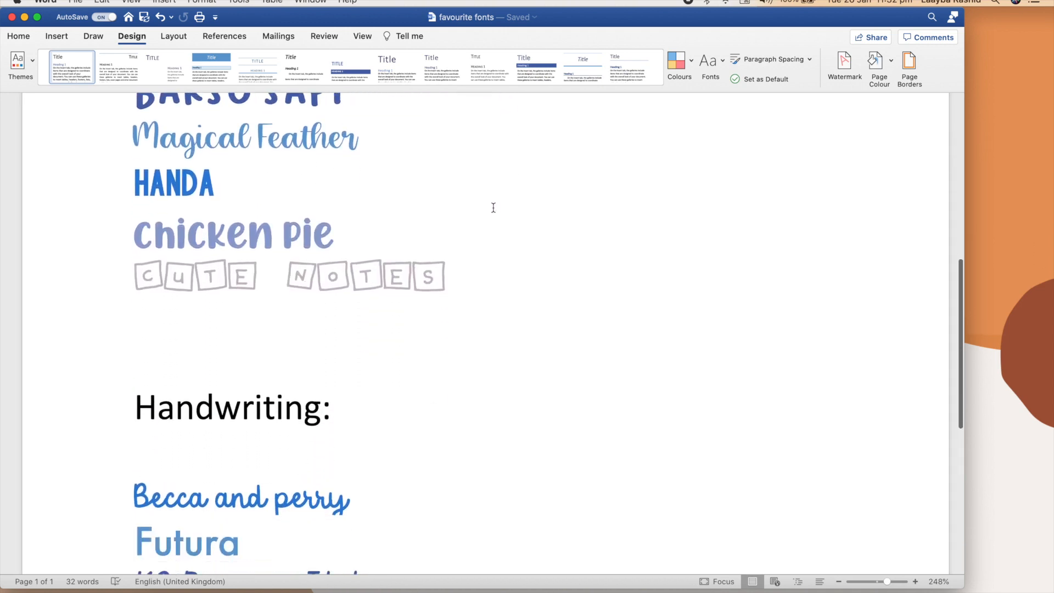
pyautogui.scroll(-3)
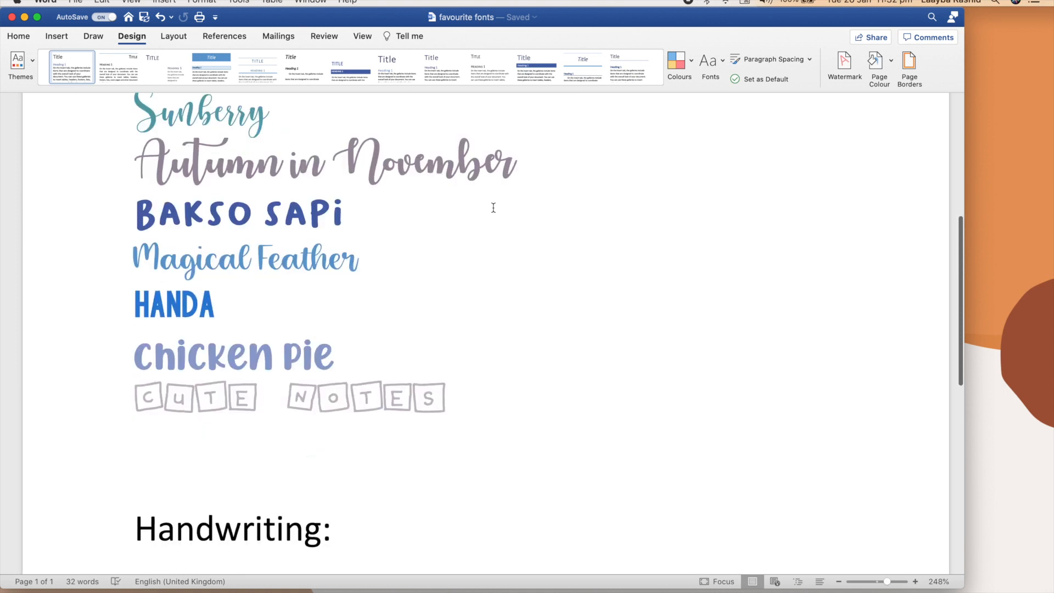
pyautogui.scroll(-3)
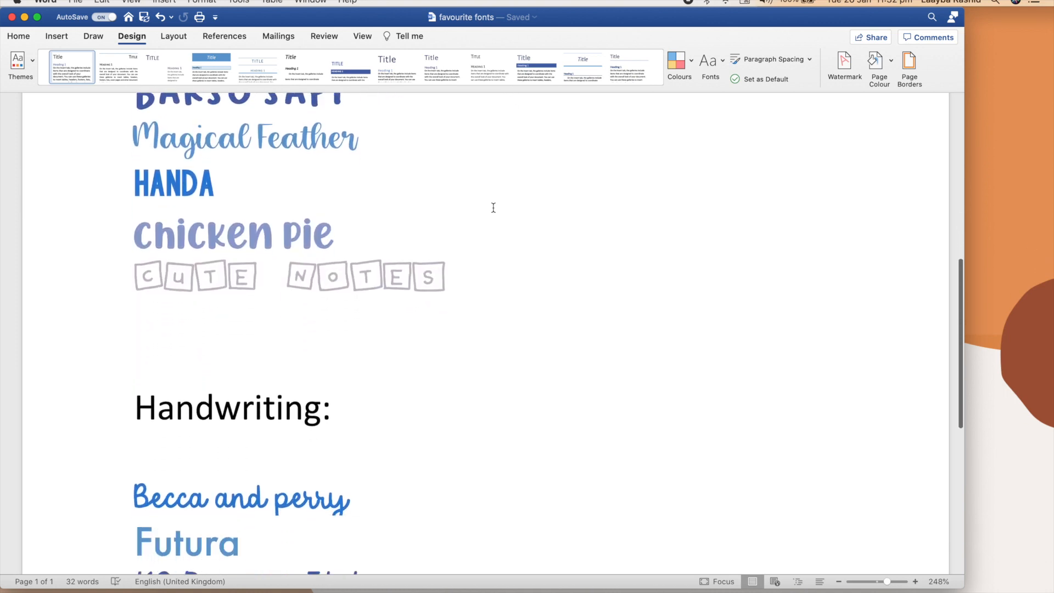
pyautogui.scroll(-3)
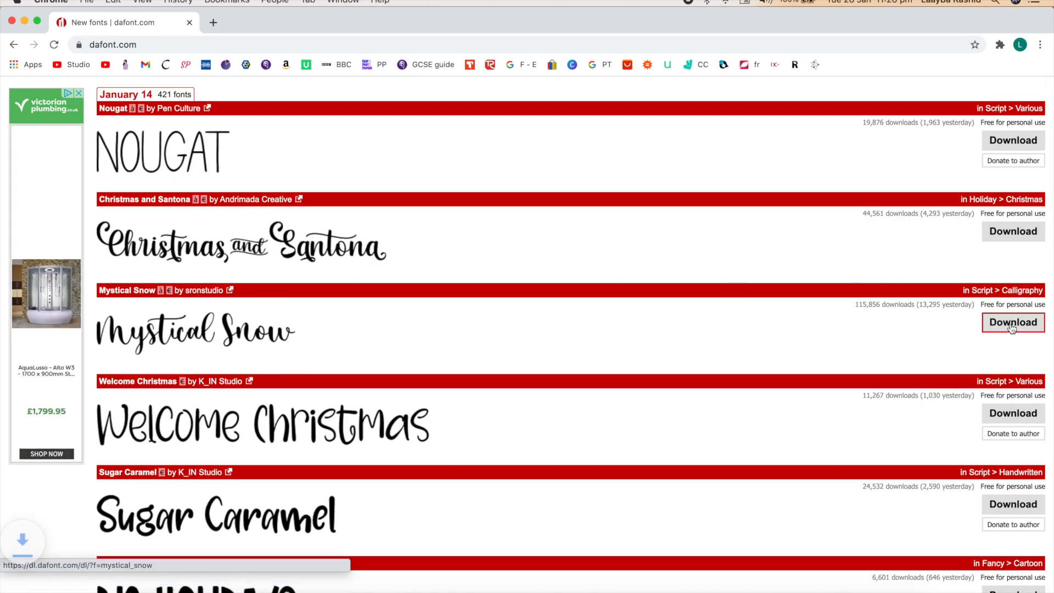
# - Download the Mystical Snow font zip from DaFont's new fonts page
pyautogui.click(1012, 322)
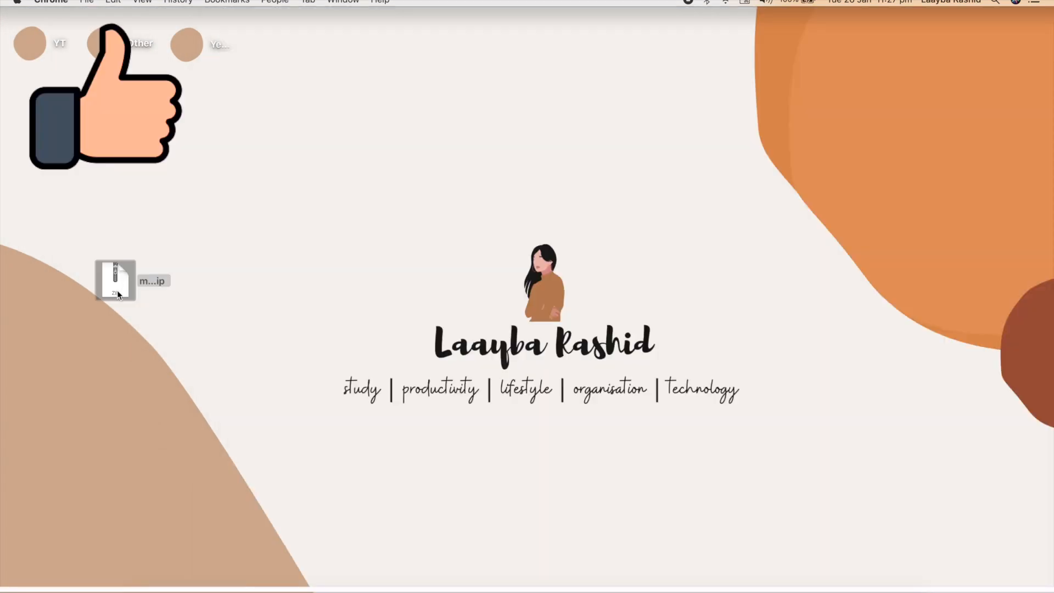
# - Select the Mystical Snow zip file on the desktop and open it
pyautogui.click(114, 278)
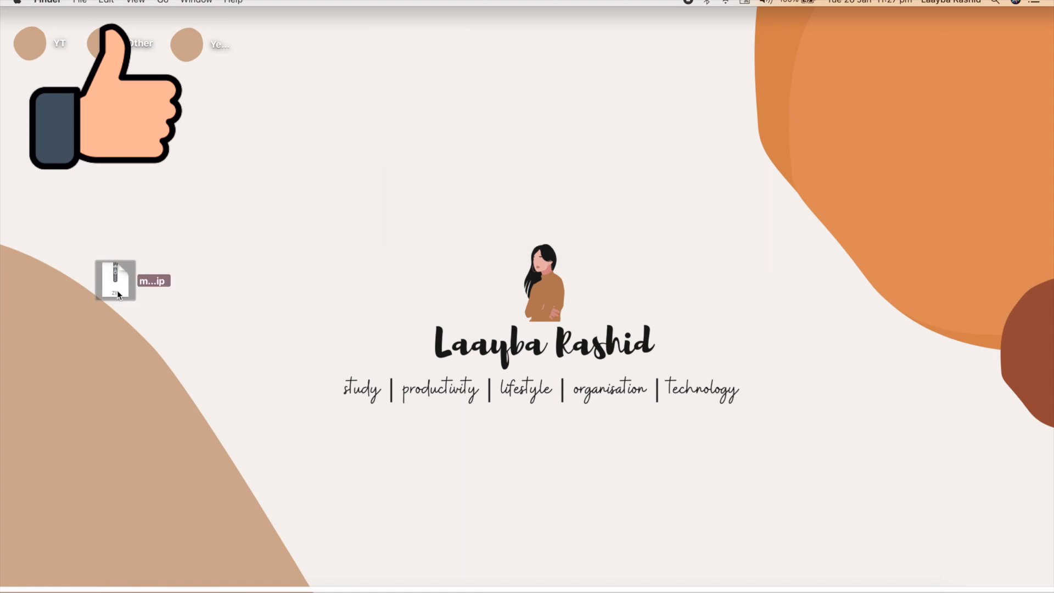
pyautogui.click(17, 2)
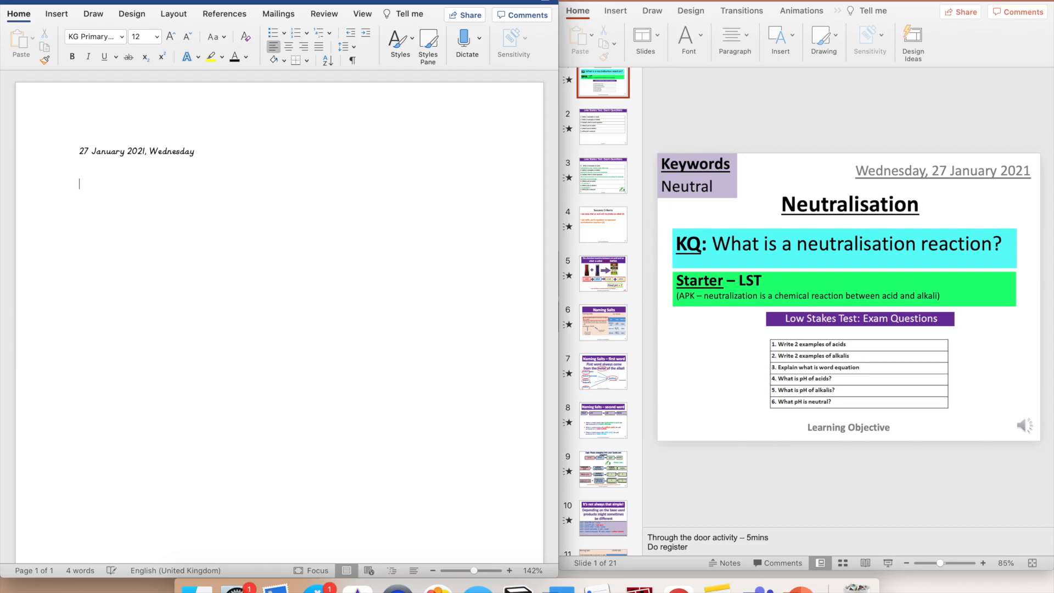
# - Set up page columns, type the 27 January 2021 date, then a 'Neutralisation' line
pyautogui.click(119, 38)
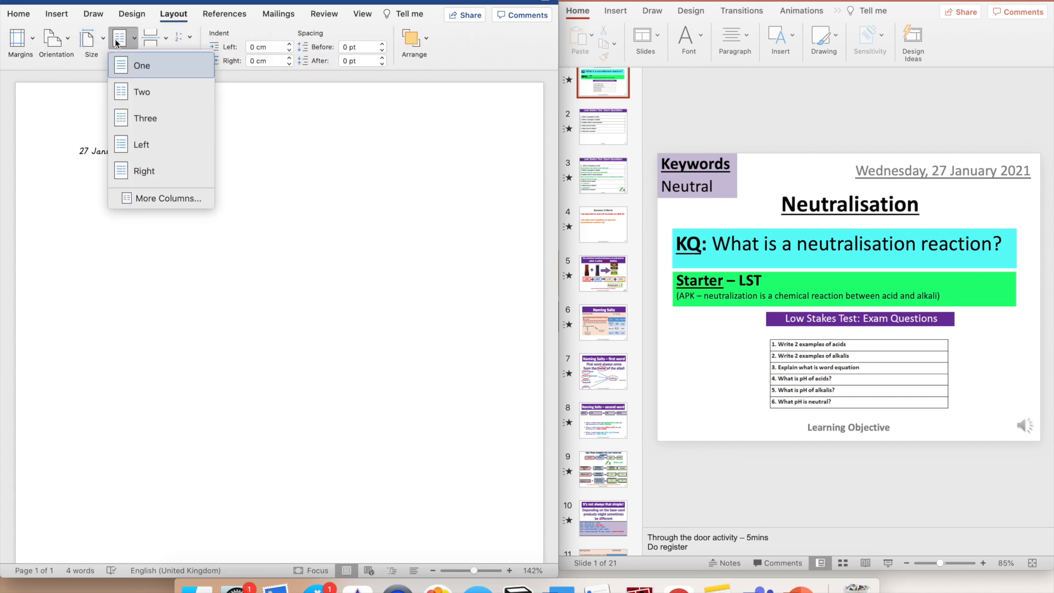
pyautogui.write('Janua')
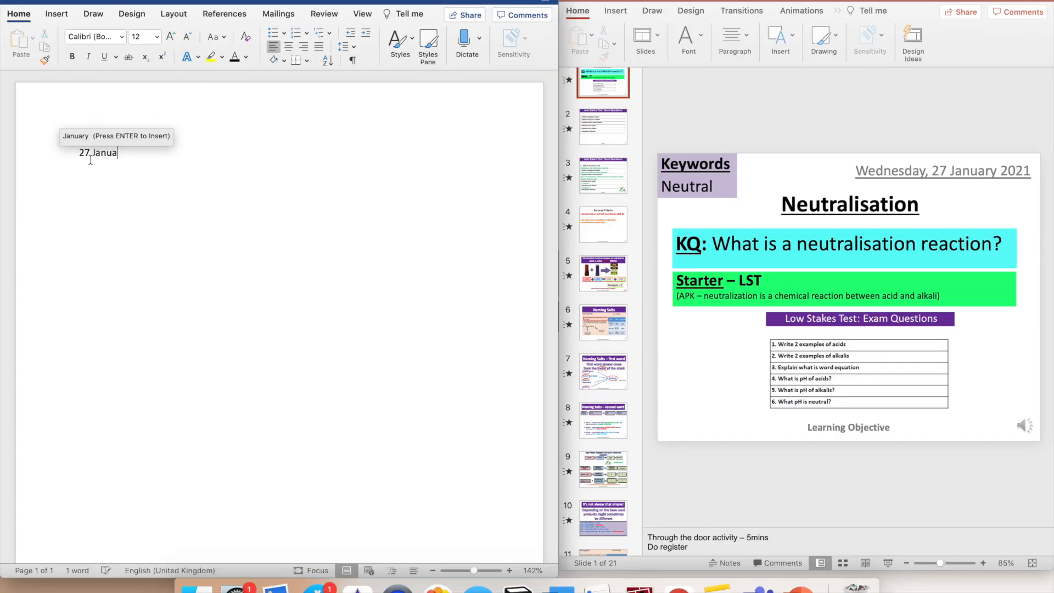
pyautogui.press('enter')
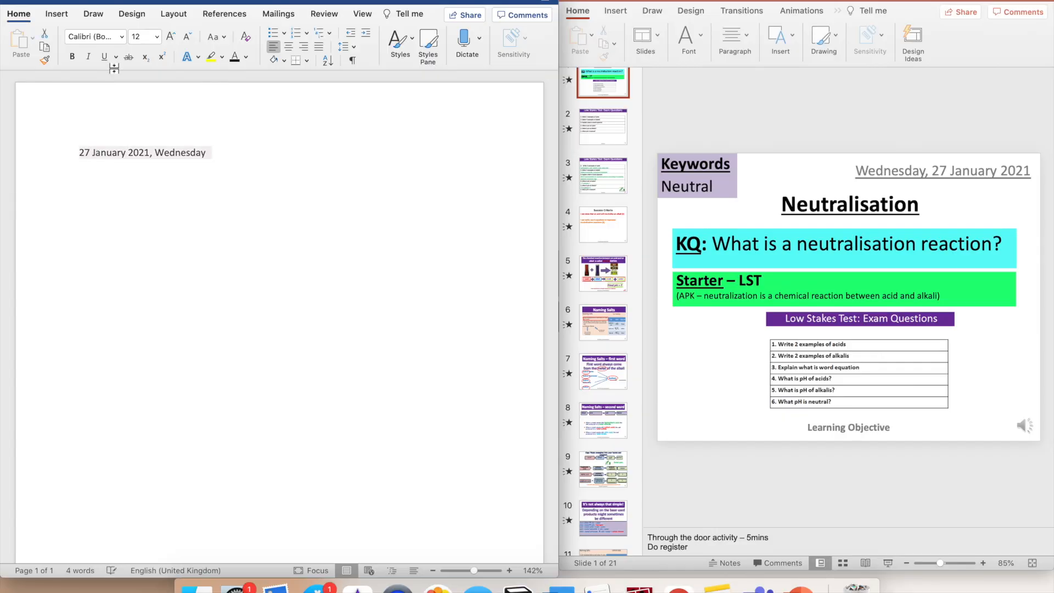
pyautogui.write('Neutralisation')
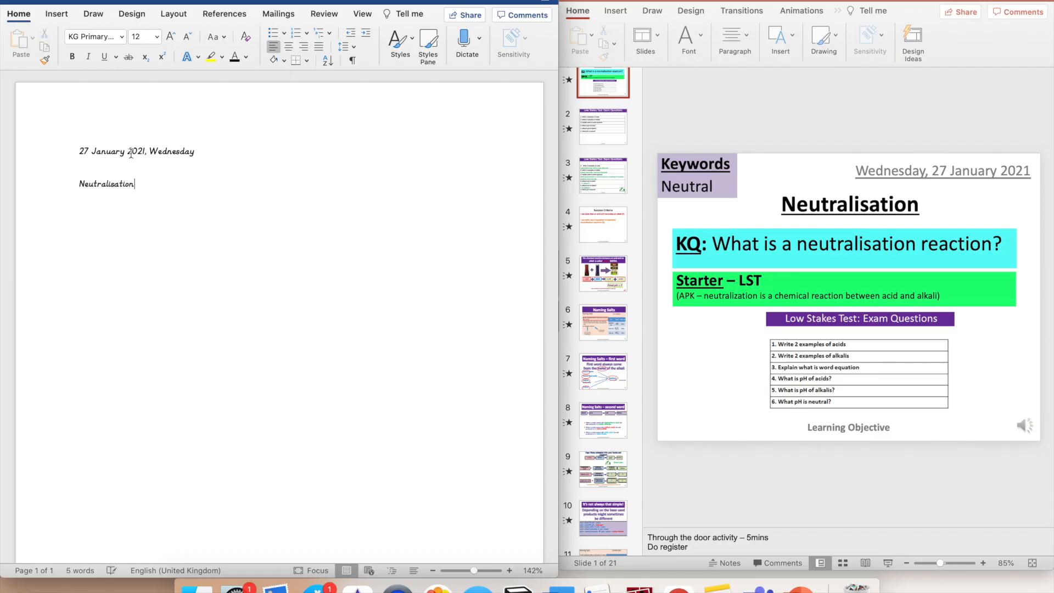
# - Set the Neutralisation title in Chicken Pie and browse the Design colour schemes
pyautogui.click(114, 36)
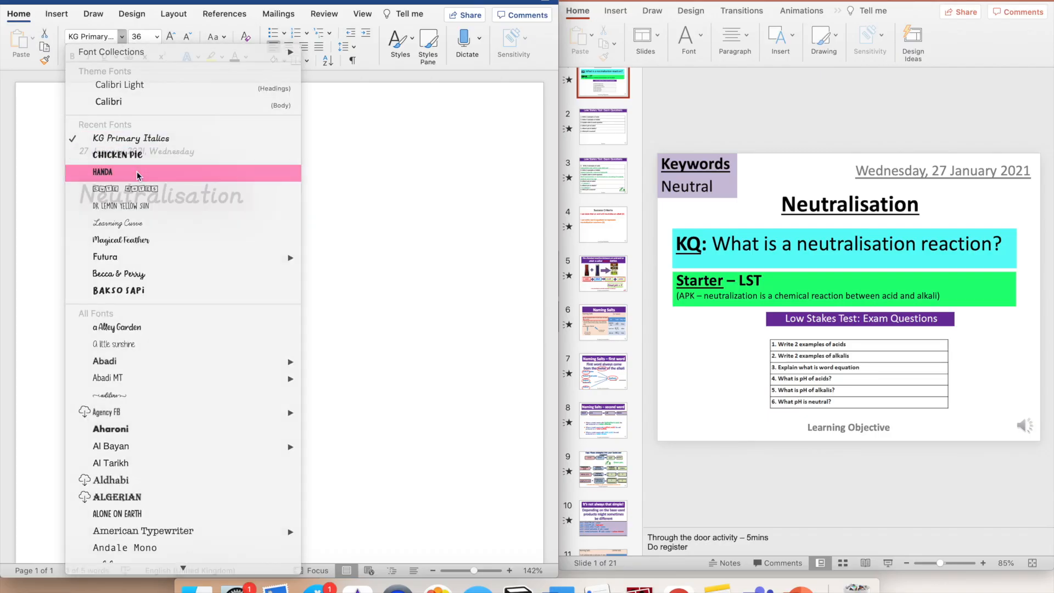
pyautogui.click(126, 155)
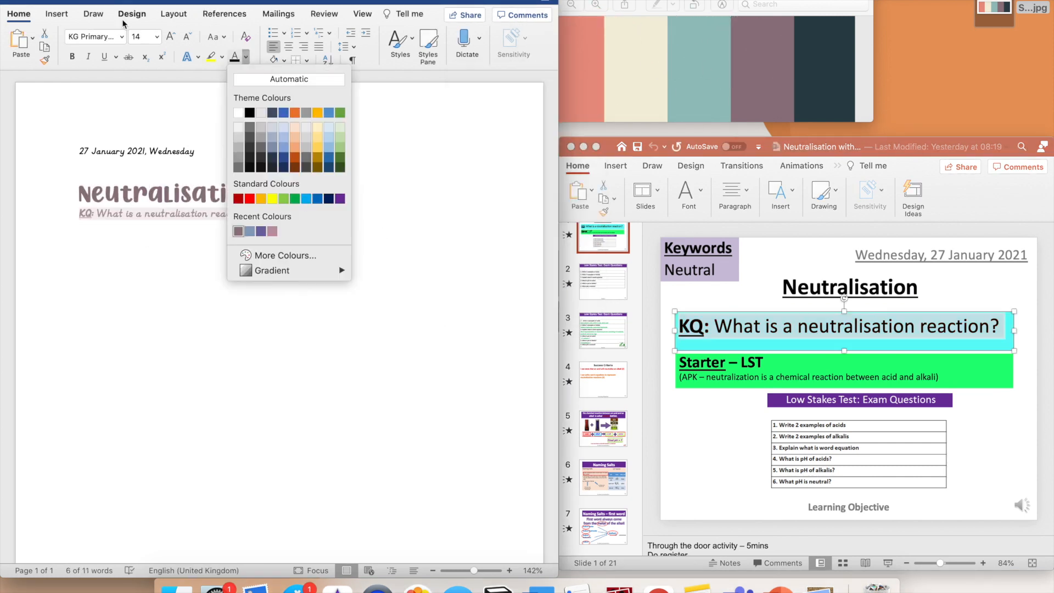
pyautogui.click(132, 14)
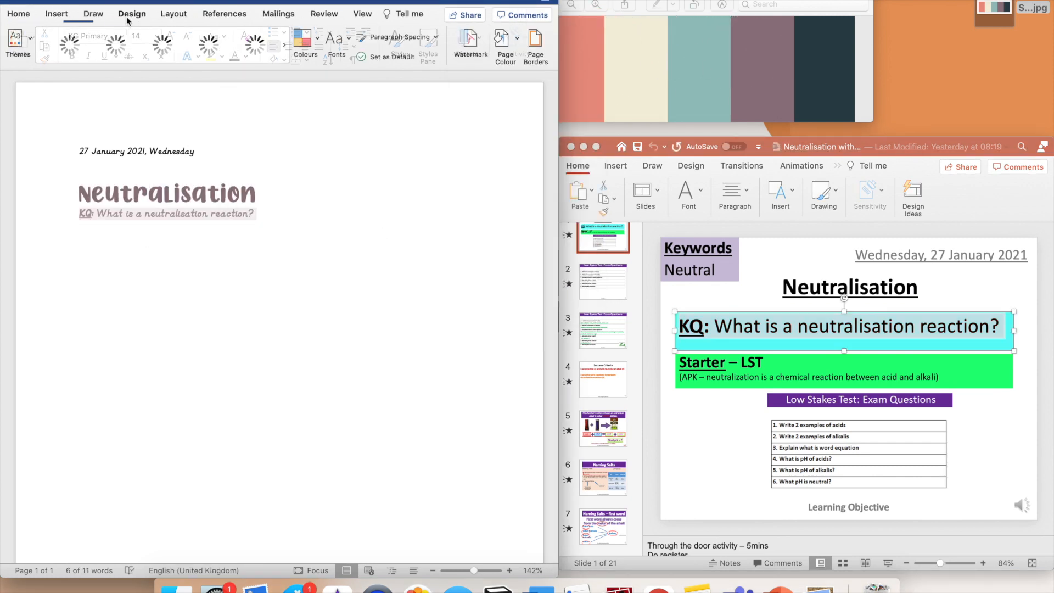
pyautogui.click(306, 47)
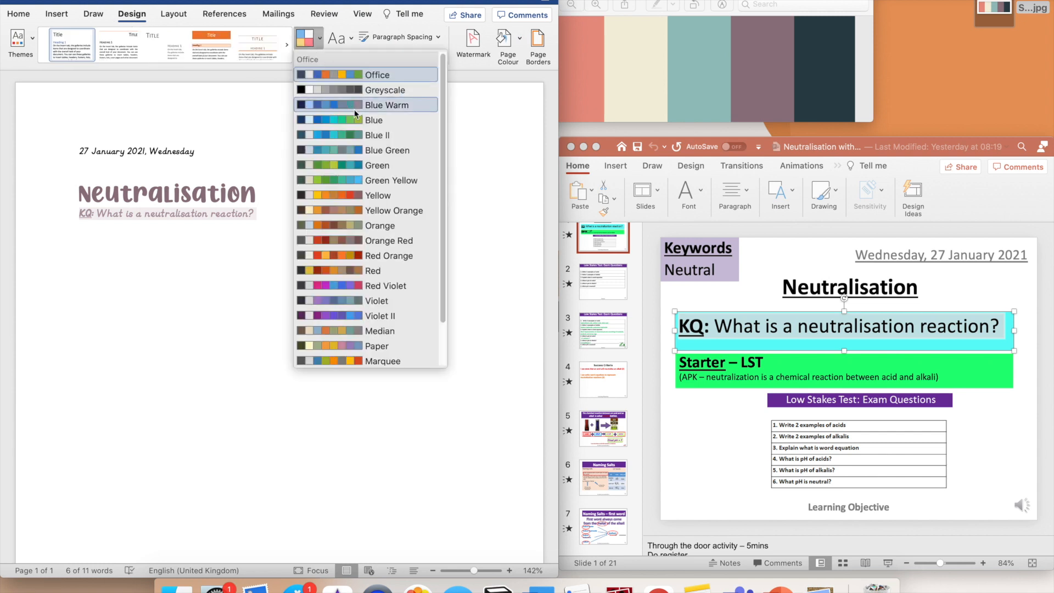
pyautogui.moveTo(348, 330)
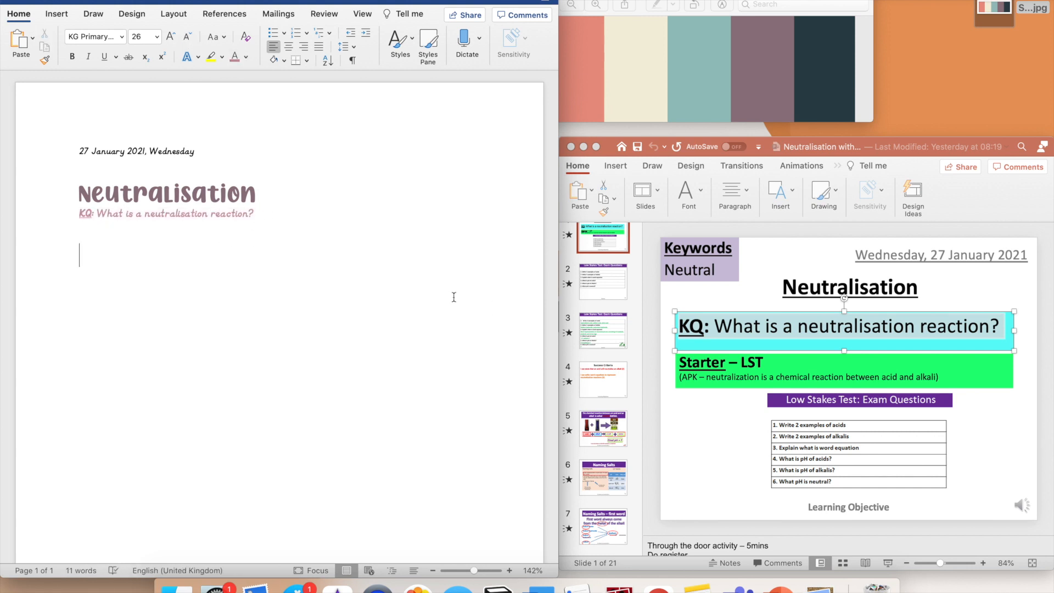
# - Type the 'Neutralisation' keyword box heading and continue writing the definition below it
pyautogui.write('Neutralisation')
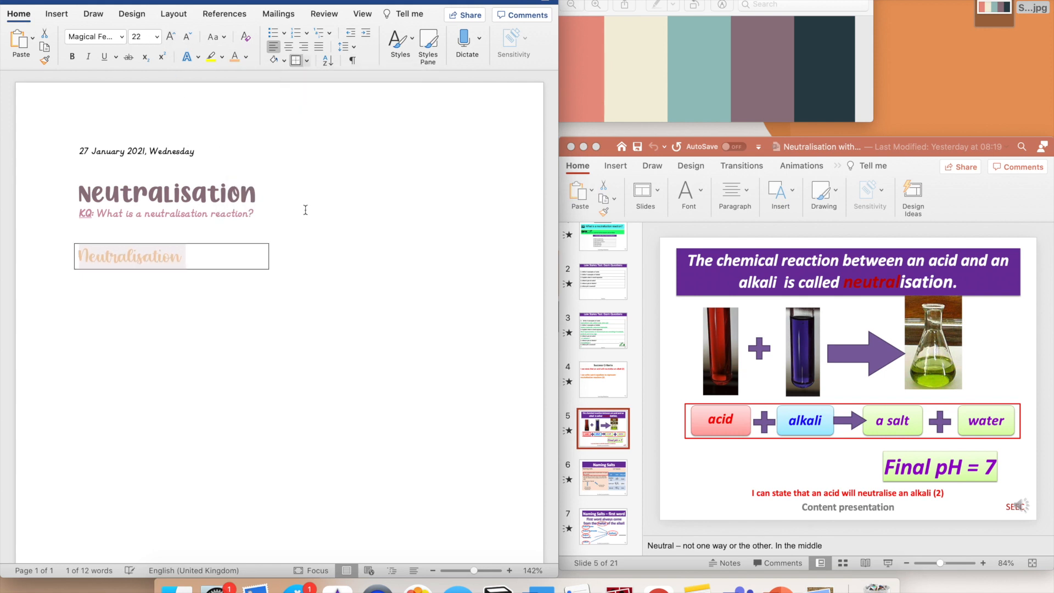
pyautogui.click(188, 256)
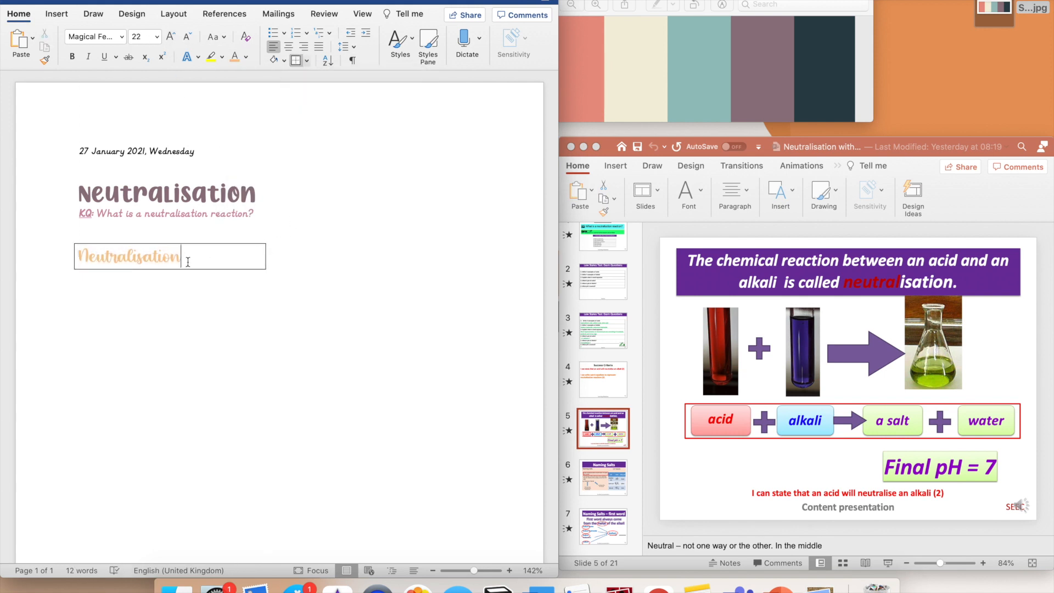
pyautogui.click(94, 36)
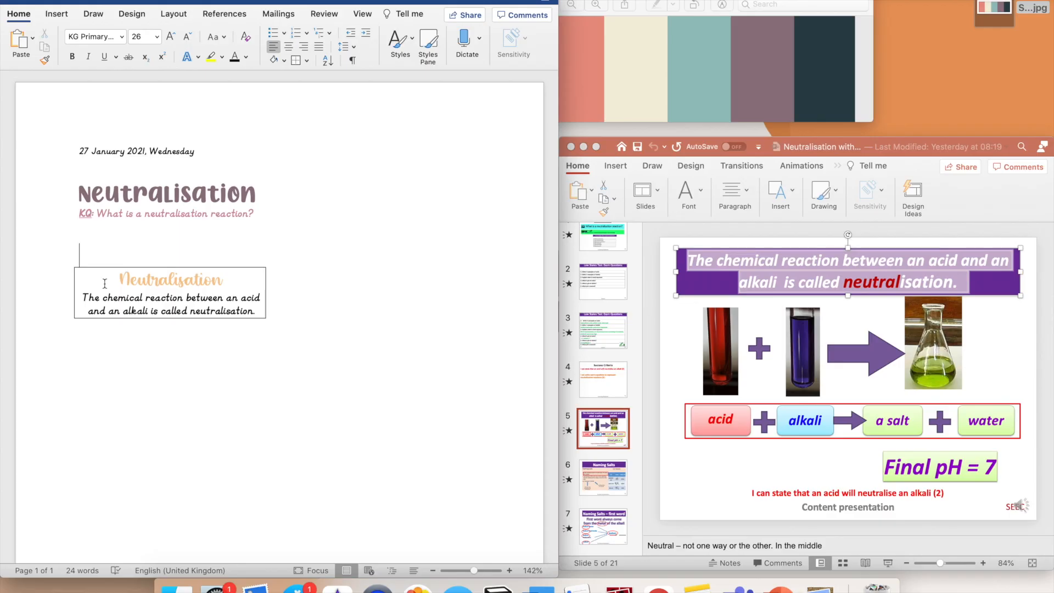
# - Type 'Acid + alkali ->' and the sodium hydroxide + sulphuric acid example, colouring 'acid' red
pyautogui.write('Acid + alkali -> salt + water')
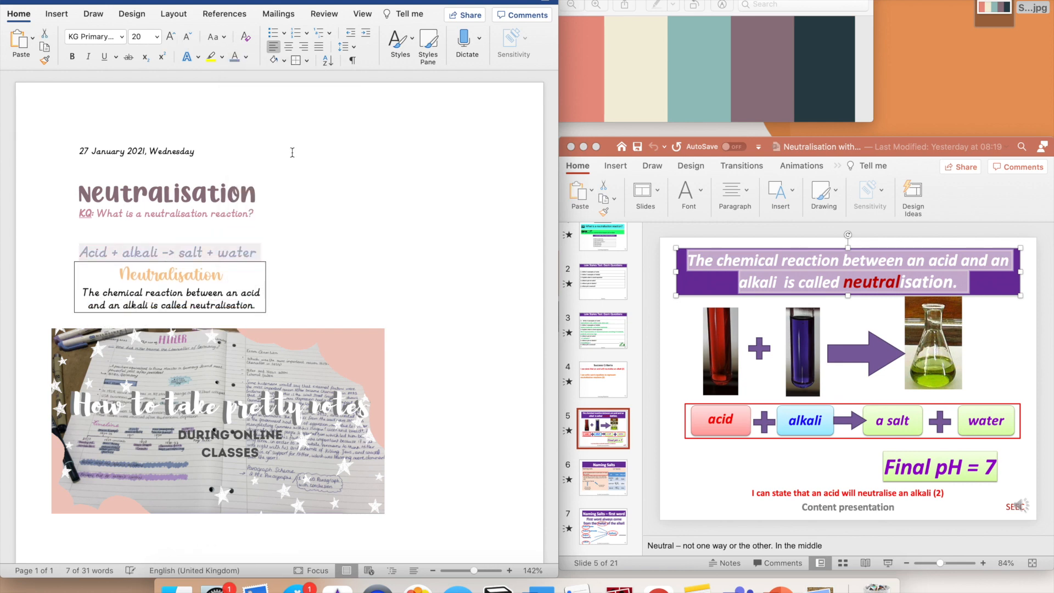
pyautogui.write('*sodium')
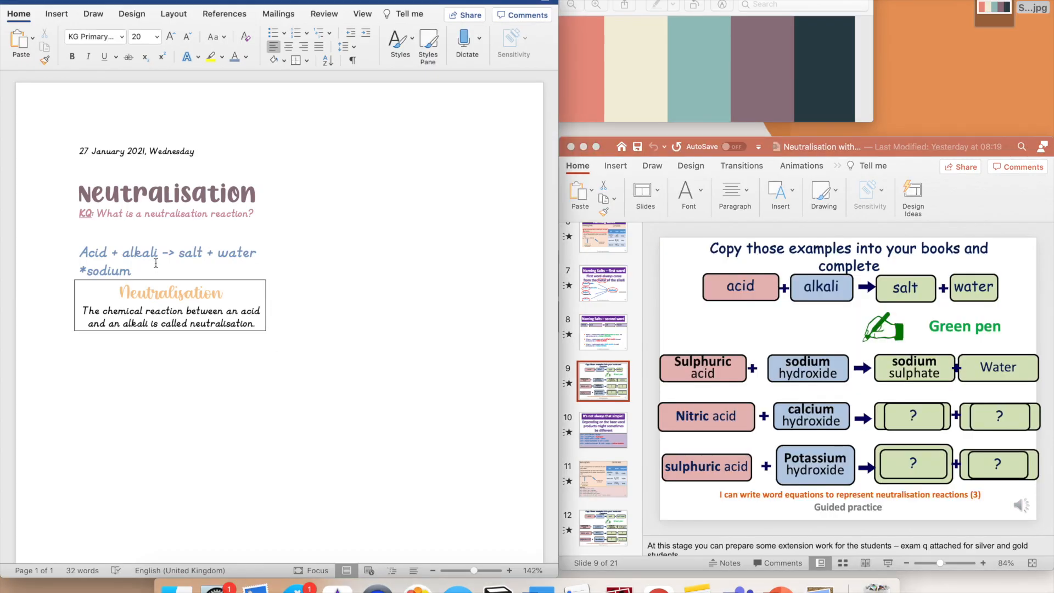
pyautogui.write('hydroxide + su')
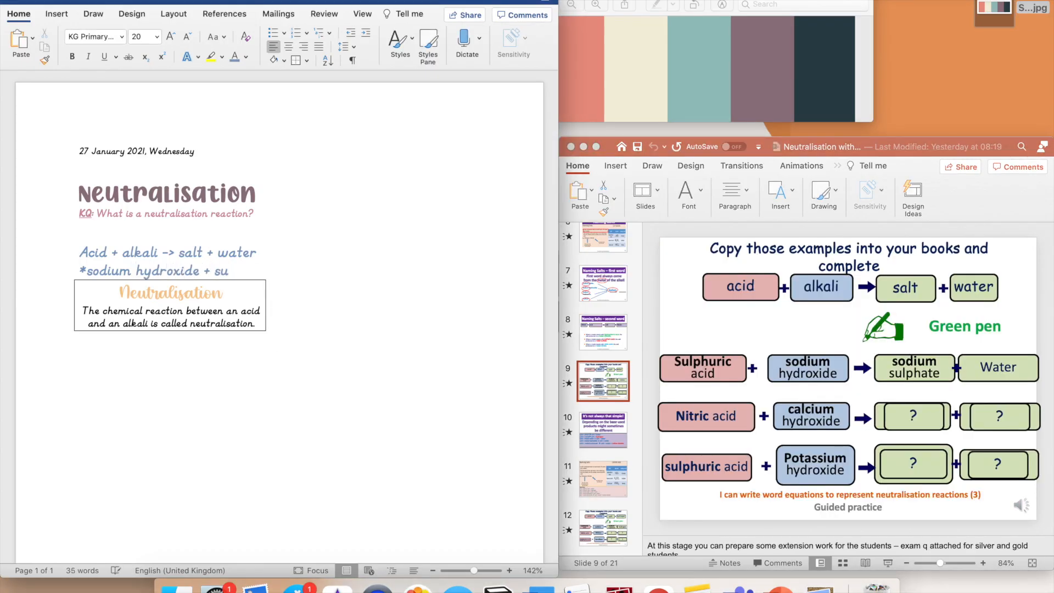
pyautogui.write('sulphuric acid -> sodium sulphat')
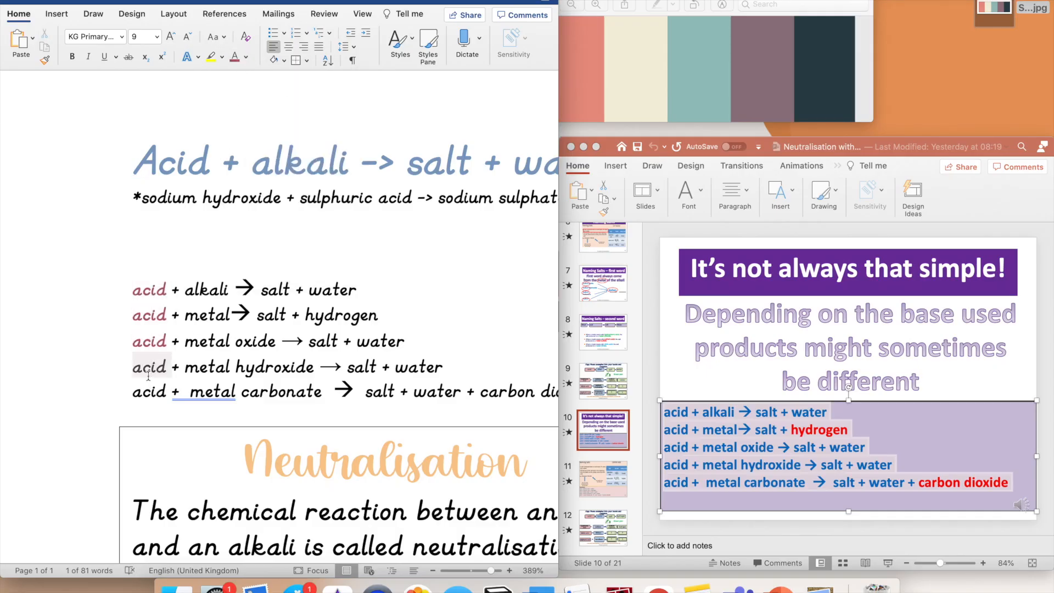
pyautogui.click(104, 56)
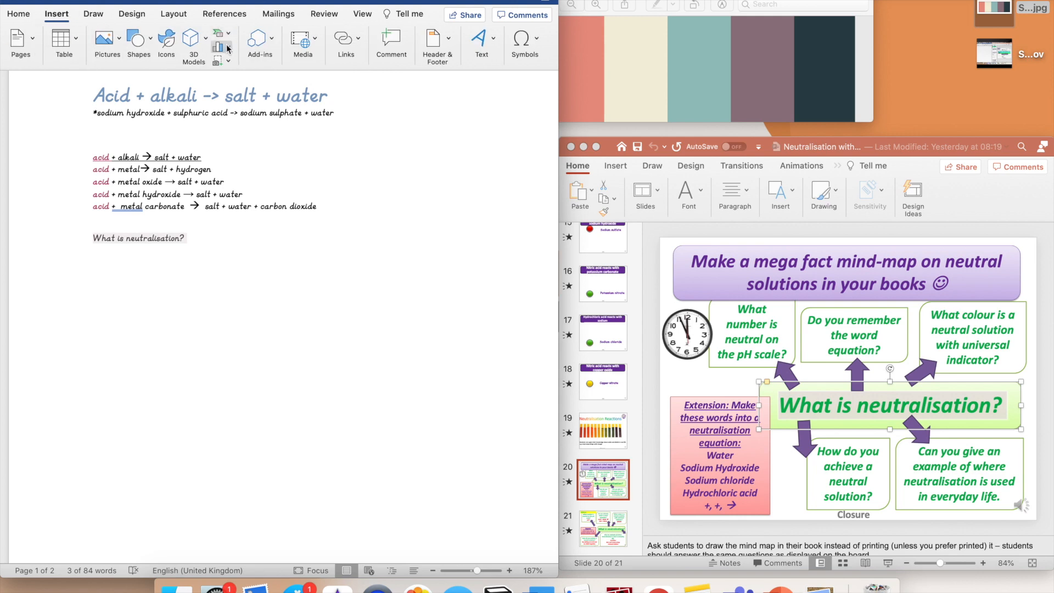
# - Insert a SmartArt hierarchy and enter 'Neutral solution -> acid + alkali together'
pyautogui.click(217, 38)
pyautogui.write('ph7 on pH scale')
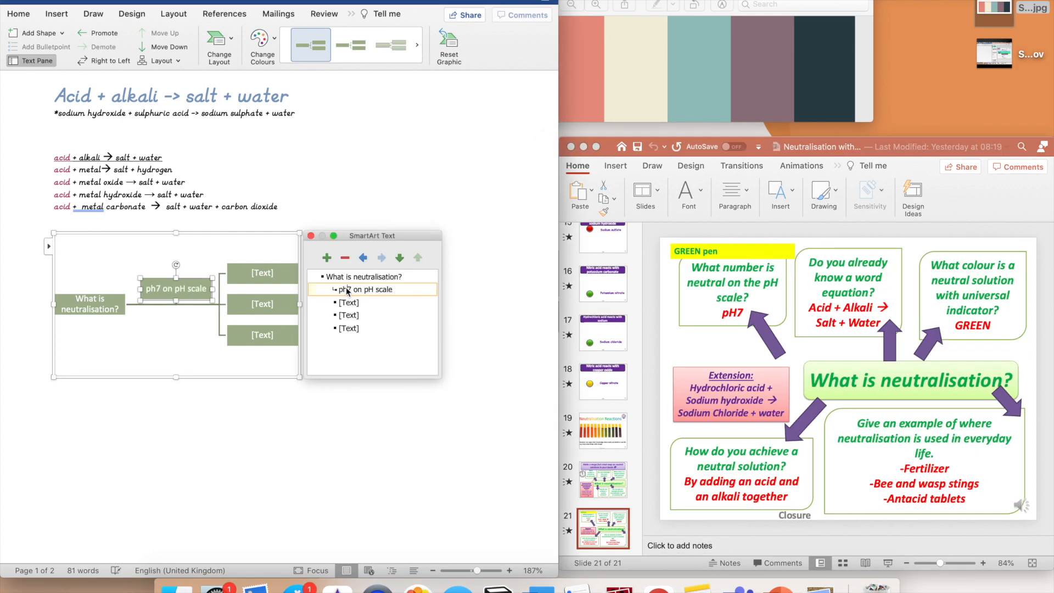
pyautogui.write('Neutral solution -> acid + alkali toge')
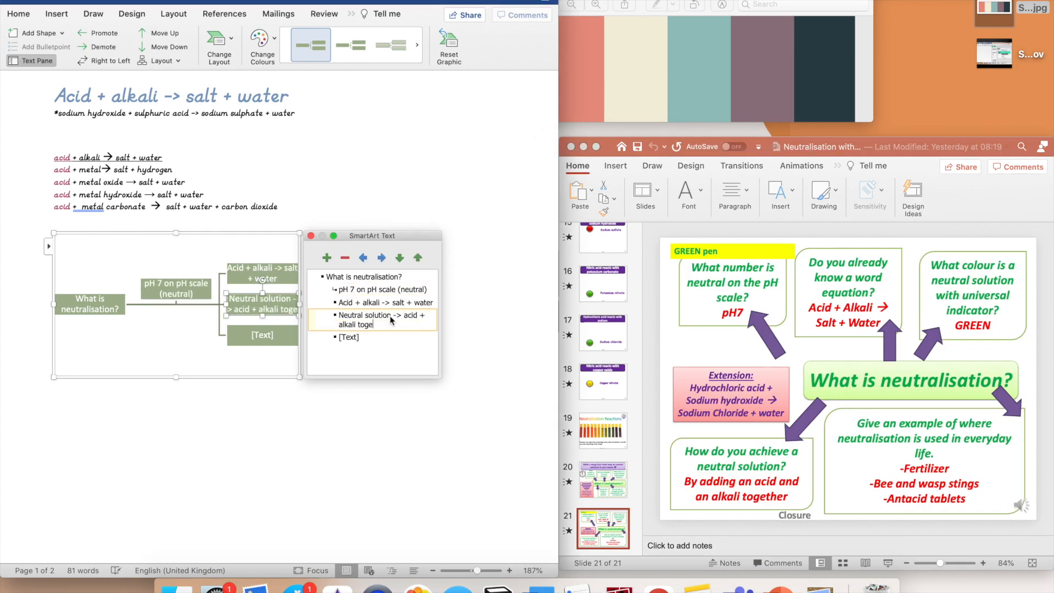